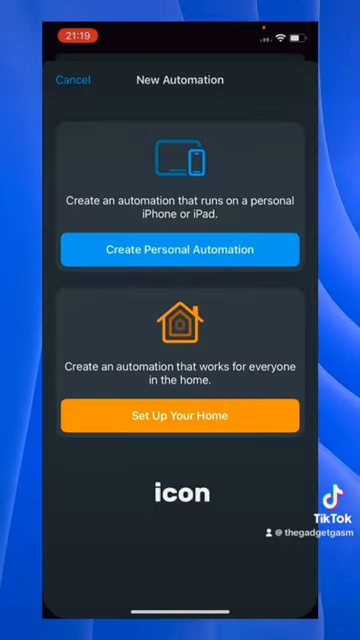
- Begin a new personal automation with a Time of Day trigger
click(180, 248)
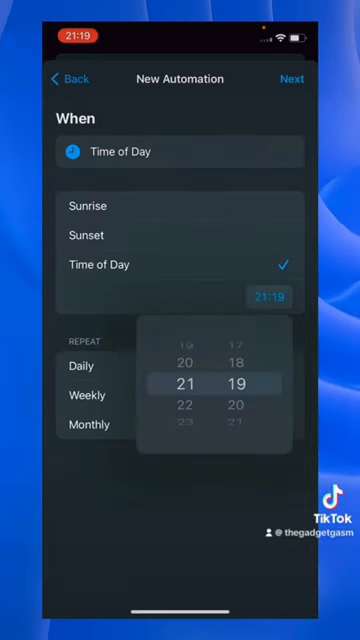
- Scroll the time picker toward 23:30 with weekly repeat Monday–Saturday
scroll(down, 3)
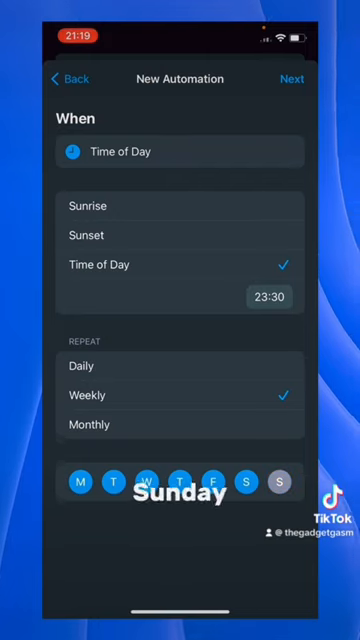
- Add the Set Airplane Mode action and disable Ask Before Running, confirming Don't Ask
click(292, 80)
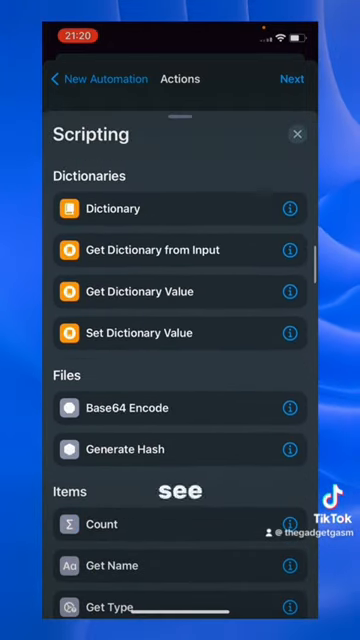
scroll(down, 3)
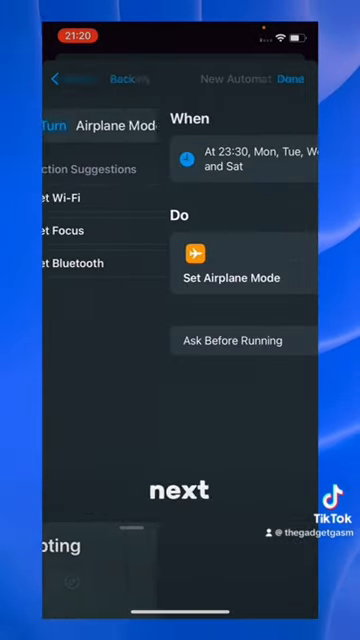
click(236, 340)
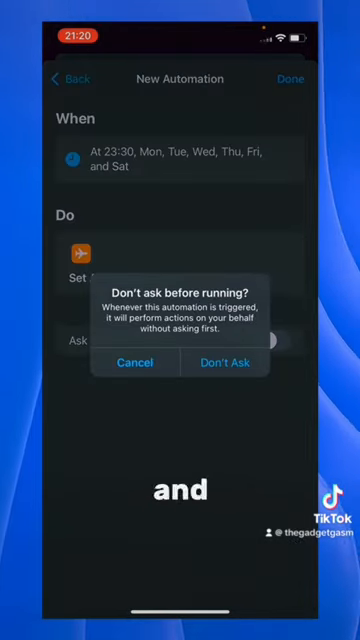
click(224, 362)
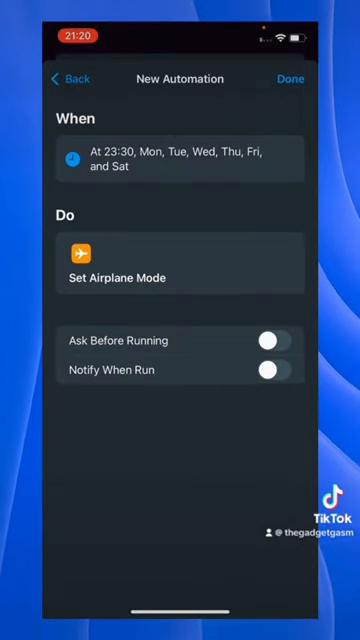